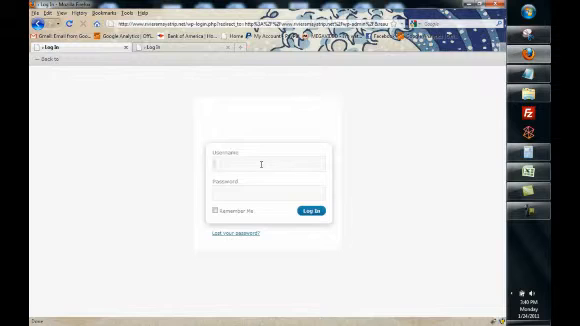
Step: Sign in to the WordPress admin as user 'admin' with the site password
{"action": "type", "text": "admin"}
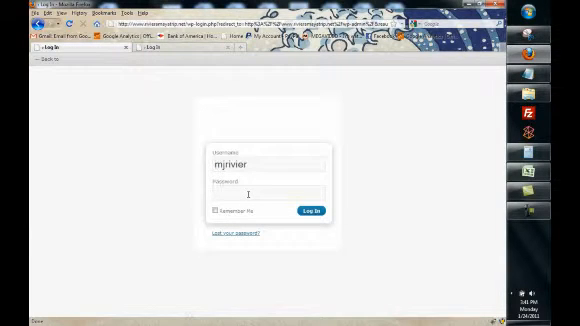
{"action": "type", "text": "password"}
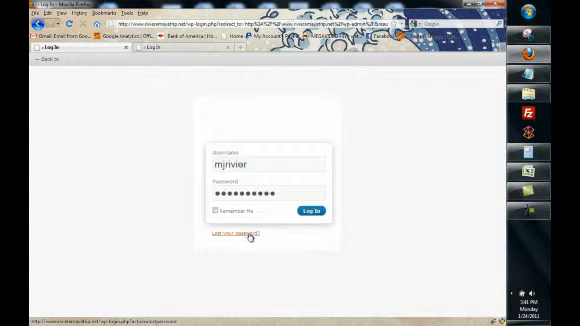
{"action": "mouse_move", "coordinate": [248, 236]}
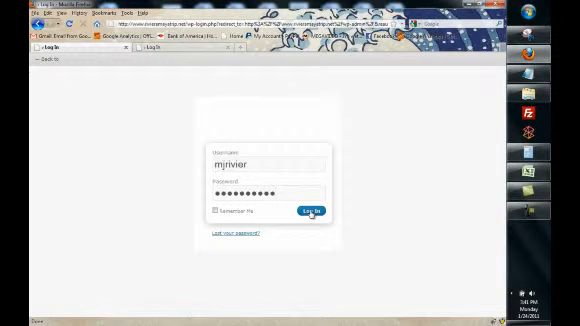
{"action": "left_click", "coordinate": [300, 212]}
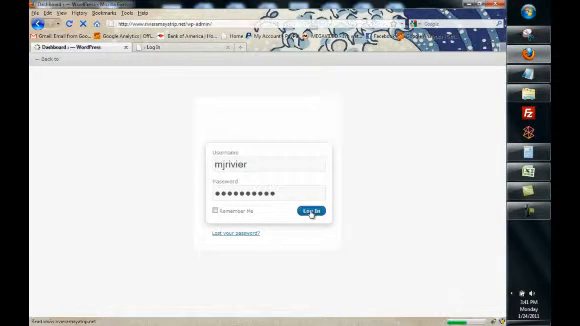
Step: Review the theme's Website Configuration page, scrolling through the affiliate banner code settings
{"action": "left_click", "coordinate": [312, 212]}
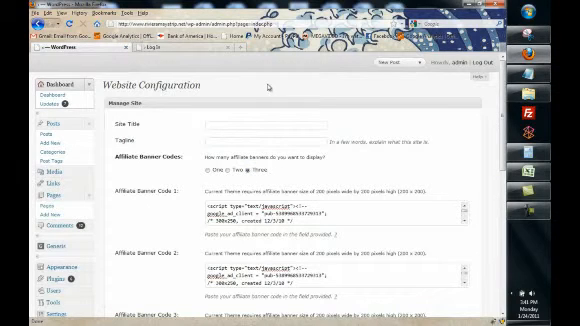
{"action": "scroll", "scroll_direction": "down", "scroll_amount": 3}
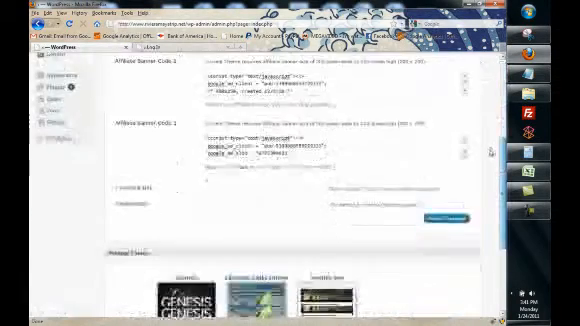
{"action": "scroll", "scroll_direction": "up", "scroll_amount": 3}
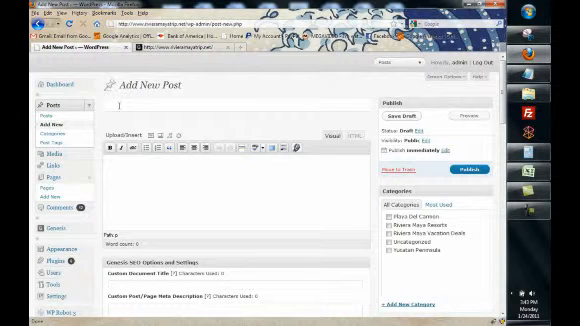
Step: Title the post 'New Vacations in Cancun', add a short line of body text and publish it
{"action": "type", "text": "New Vacations in Canc"}
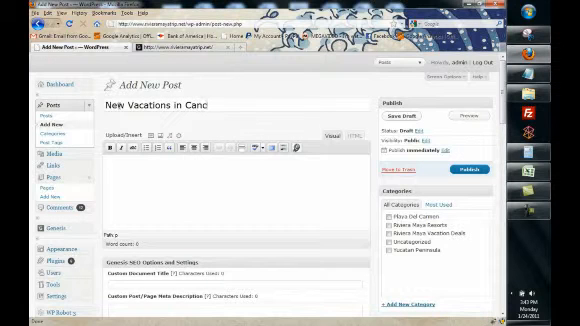
{"action": "type", "text": "un"}
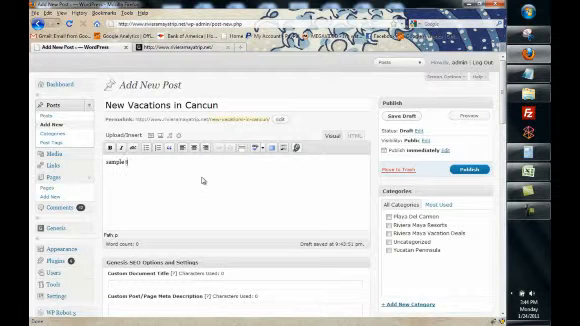
{"action": "type", "text": "text"}
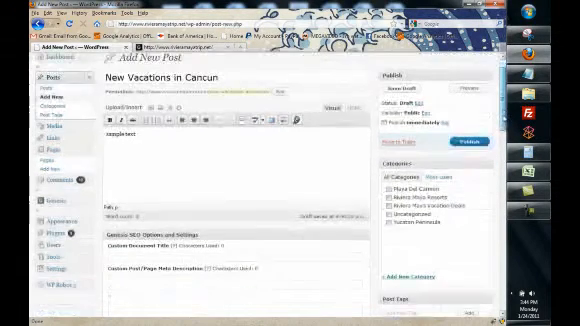
{"action": "scroll", "scroll_direction": "down", "scroll_amount": 3}
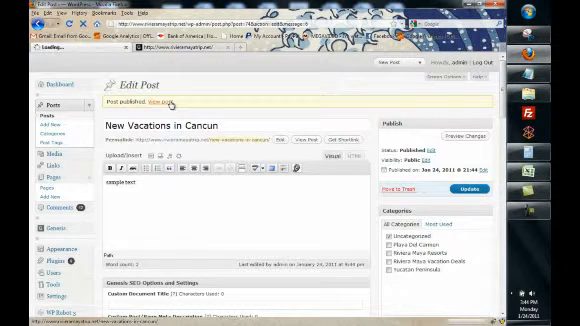
{"action": "left_click", "coordinate": [152, 100]}
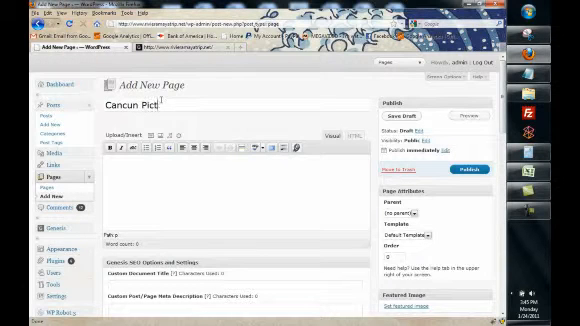
Step: Finish the page title as 'Cancun Pictures and Videos'
{"action": "type", "text": "ures and Videos"}
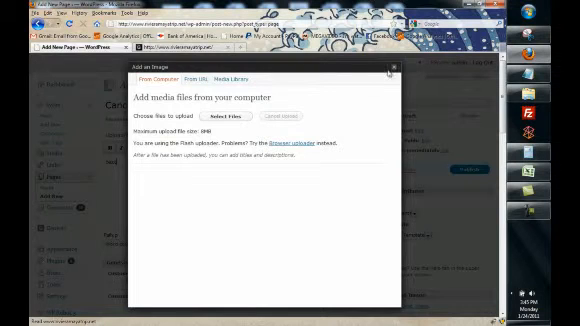
{"action": "left_click", "coordinate": [396, 66]}
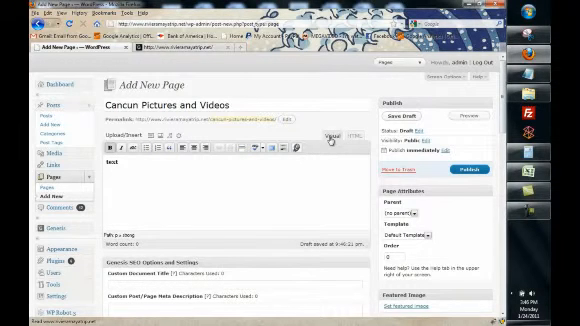
{"action": "mouse_move", "coordinate": [330, 230]}
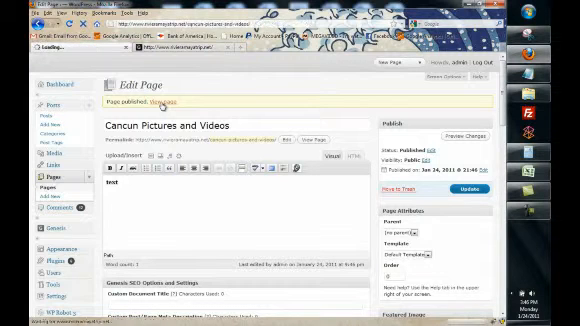
Step: View the published 'Cancun Pictures and Videos' page on the live rivieramayatrip.net site
{"action": "left_click", "coordinate": [156, 102]}
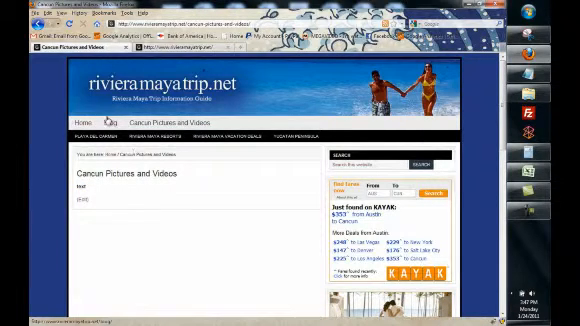
{"action": "left_click", "coordinate": [104, 118]}
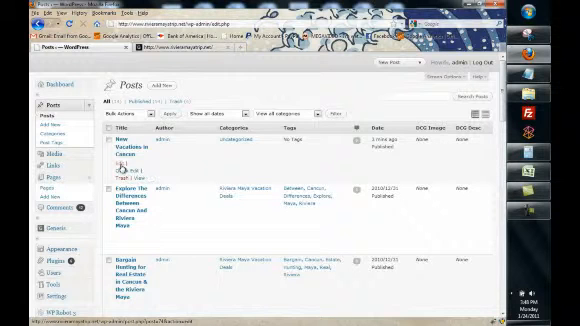
Step: Send the 'New Vacations in Cancun' post to the trash from the Posts list
{"action": "left_click", "coordinate": [132, 148]}
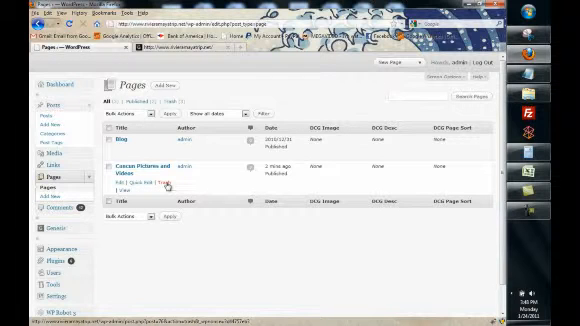
{"action": "mouse_move", "coordinate": [166, 184]}
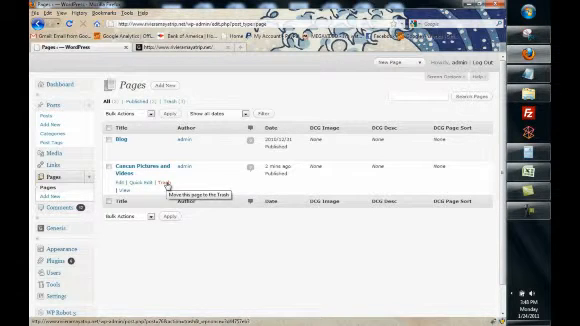